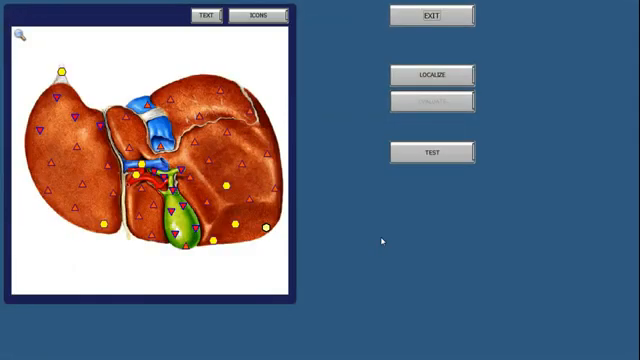
{"action": "mouse_move", "coordinate": [298, 72]}
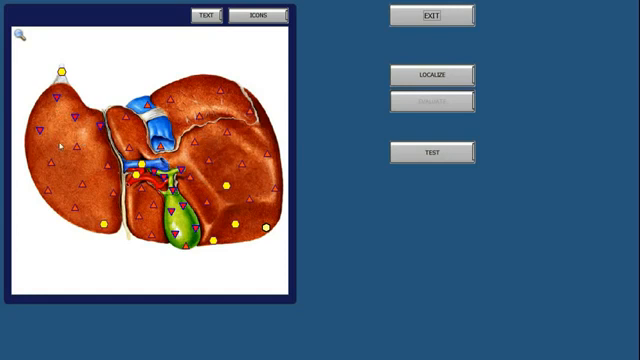
{"action": "mouse_move", "coordinate": [332, 108]}
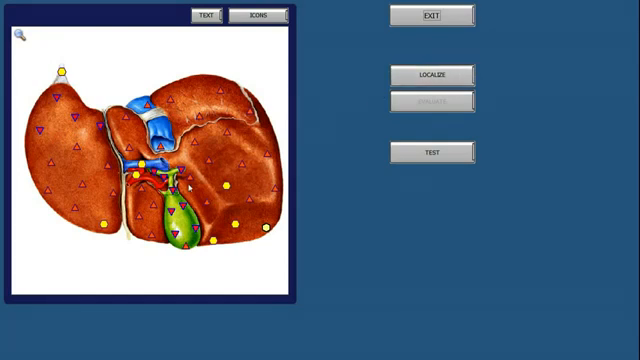
{"action": "mouse_move", "coordinate": [184, 188]}
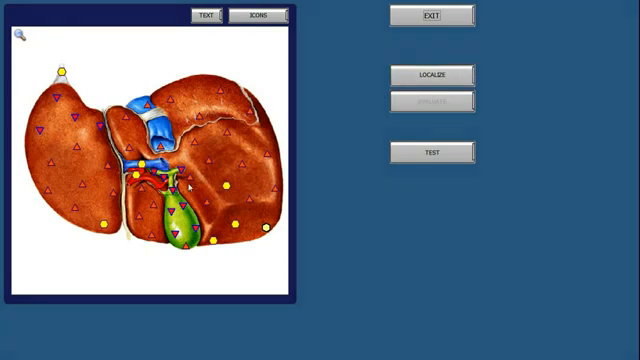
- Mark the gallbladder region on the liver image for a localized scan
{"action": "left_click", "coordinate": [432, 104]}
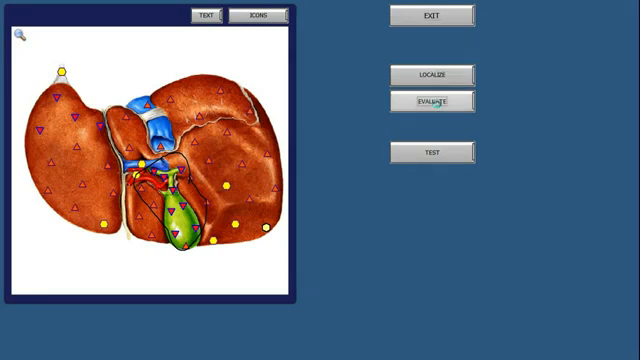
- Run the localized gallbladder scan to overlay result markers on the liver image
{"action": "left_click", "coordinate": [428, 104]}
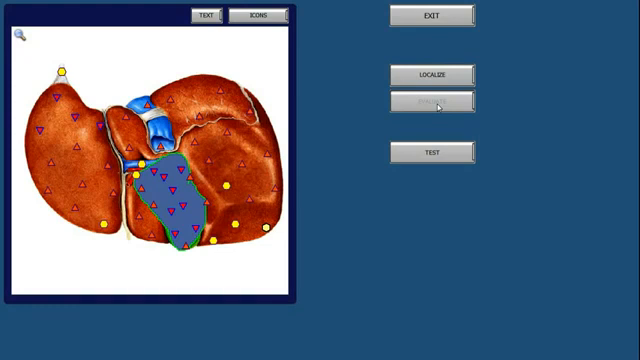
{"action": "mouse_move", "coordinate": [290, 156]}
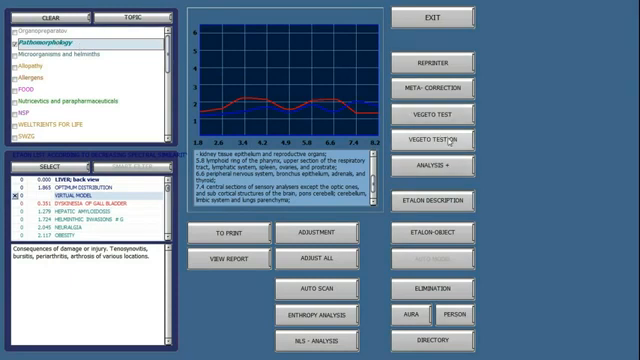
- Exit the results to the patient card listing completed organ scans
{"action": "left_click", "coordinate": [436, 136]}
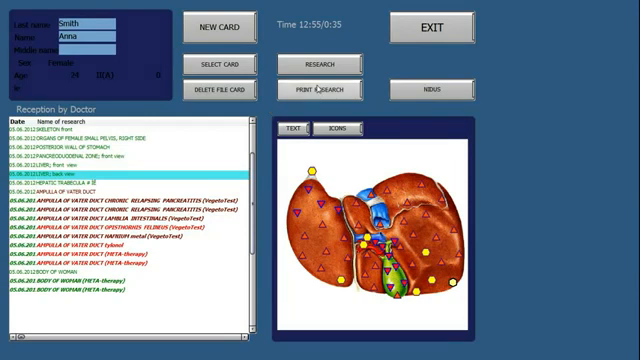
- Load organ images from analysis entries into the research printout slots
{"action": "left_click", "coordinate": [320, 64]}
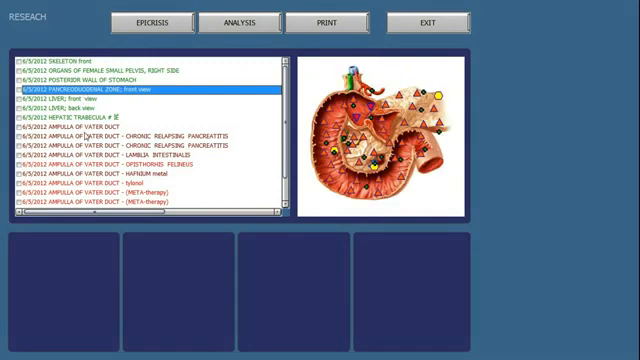
{"action": "left_click", "coordinate": [96, 92]}
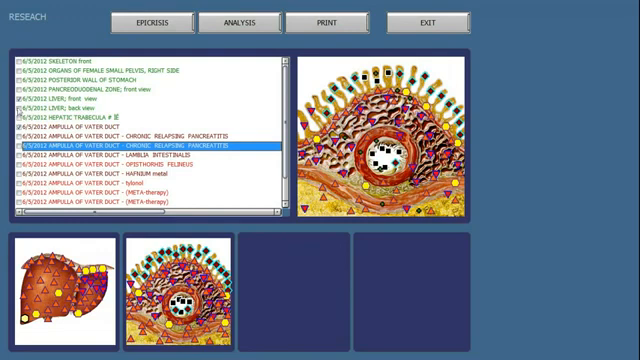
{"action": "left_click", "coordinate": [70, 98]}
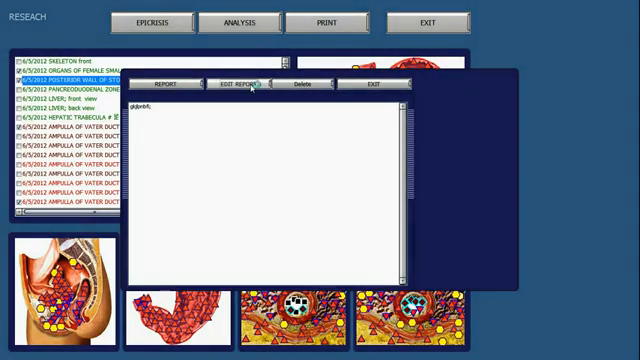
- Print the selected organ images with notes and dismiss the invalid REPORT value error
{"action": "left_click", "coordinate": [234, 84]}
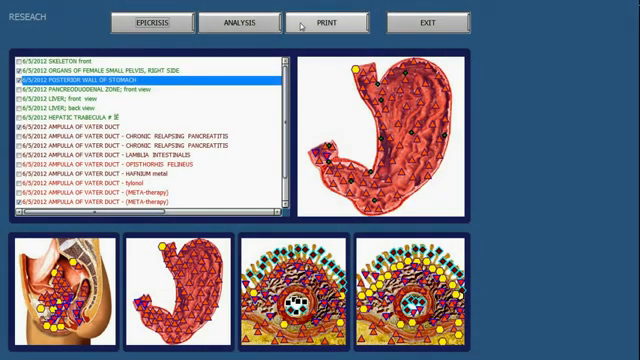
{"action": "left_click", "coordinate": [330, 22]}
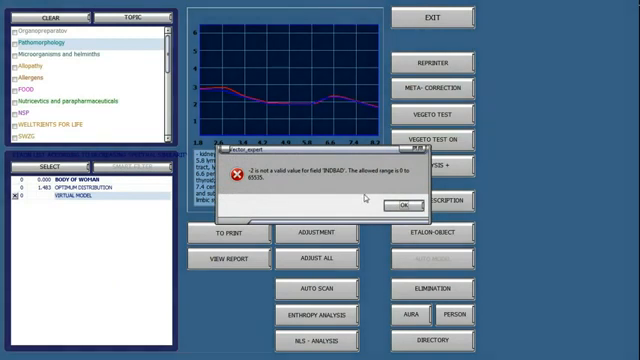
{"action": "left_click", "coordinate": [404, 204]}
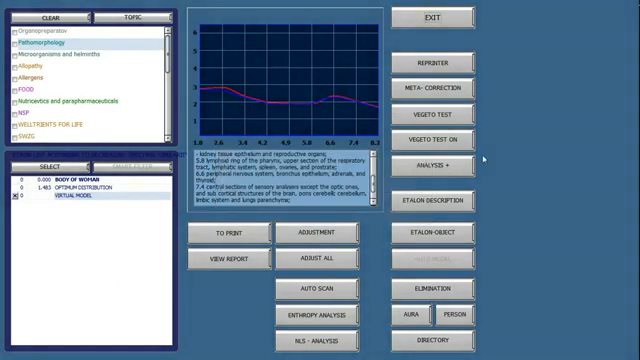